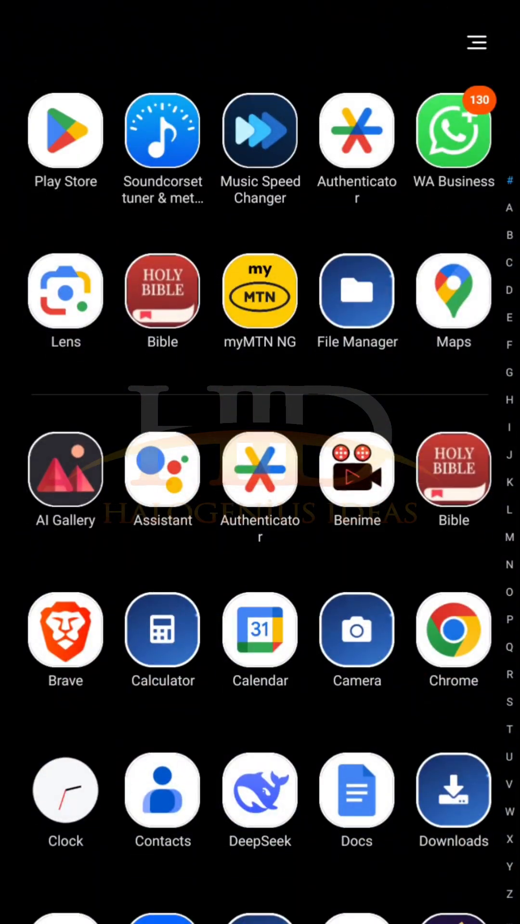
Search Play Store for 'termux' and launch the already installed Termux app.
left_click(65, 131)
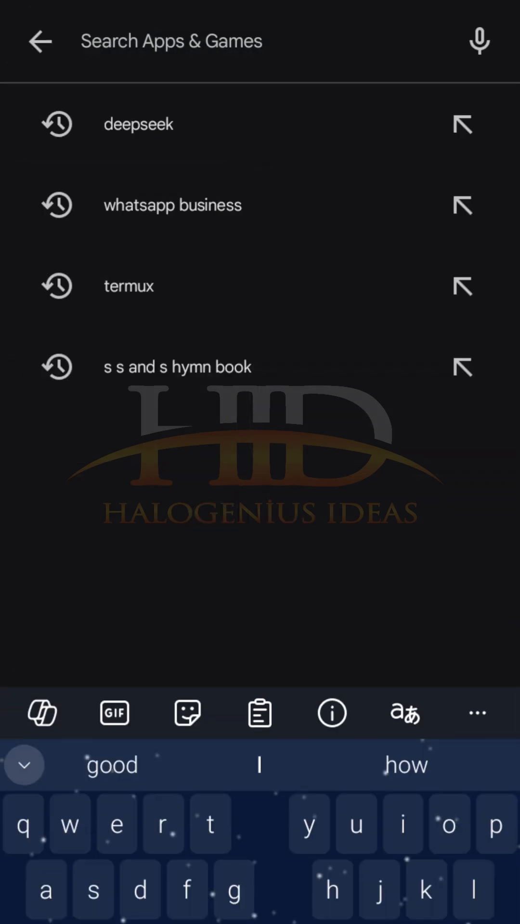
type("termuc")
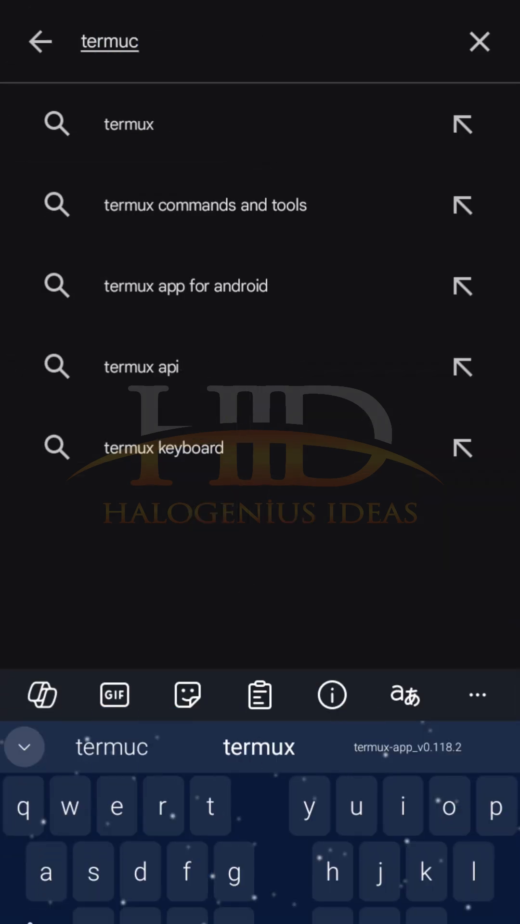
left_click(129, 123)
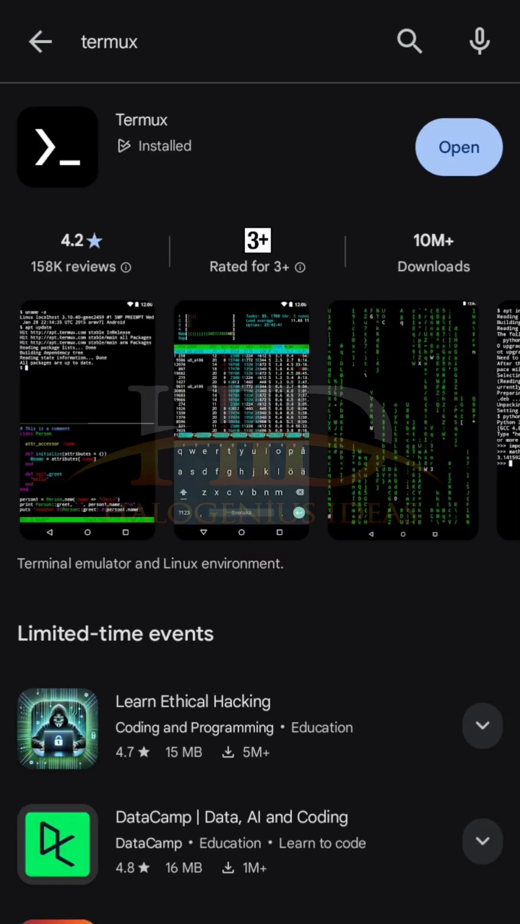
left_click(458, 146)
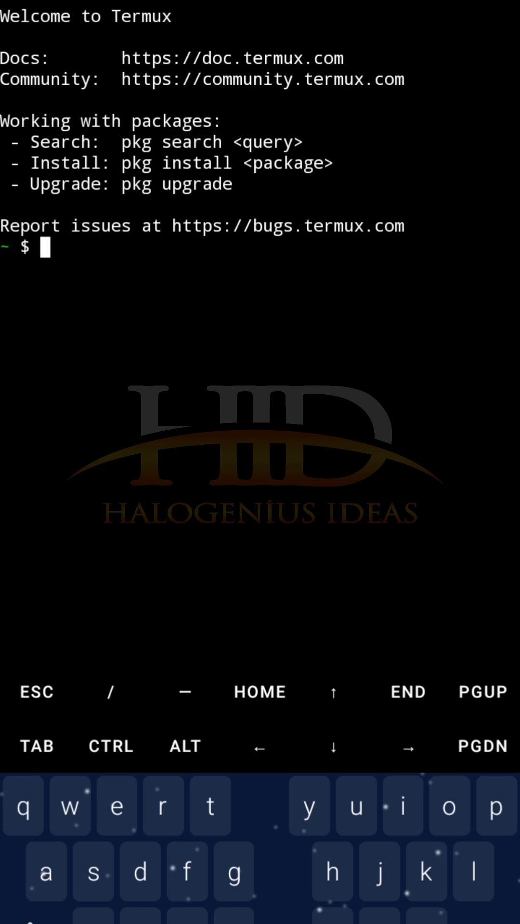
Run 'which nano' to locate nano, then draft and discard 'pkg install nano -y'.
type("which nano")
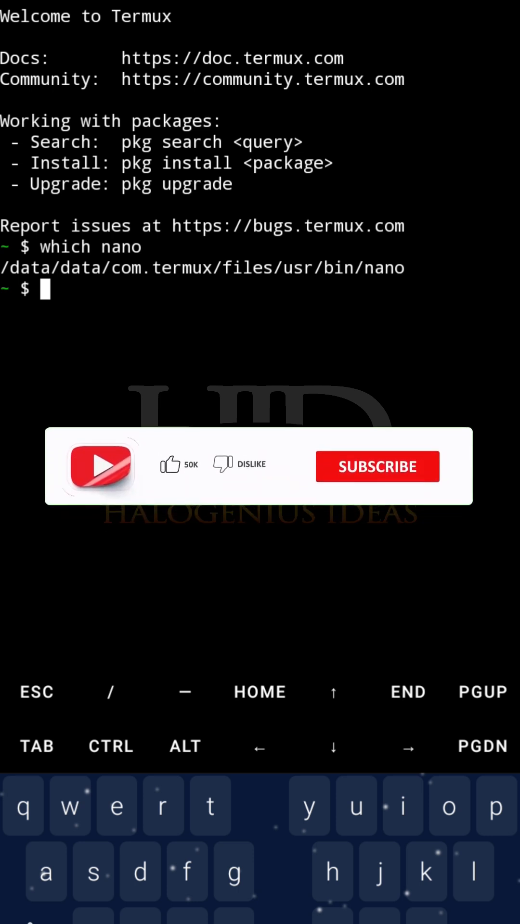
type("pkg insta")
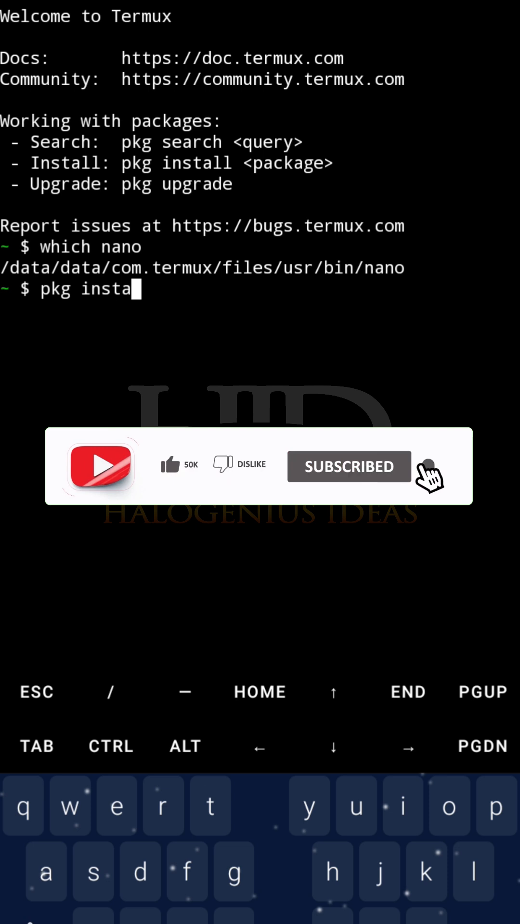
type("ll nano")
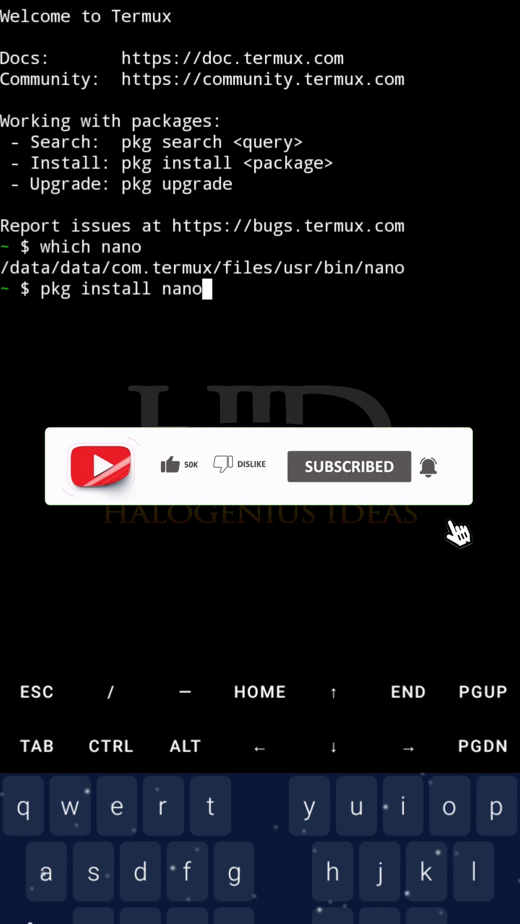
type("-y")
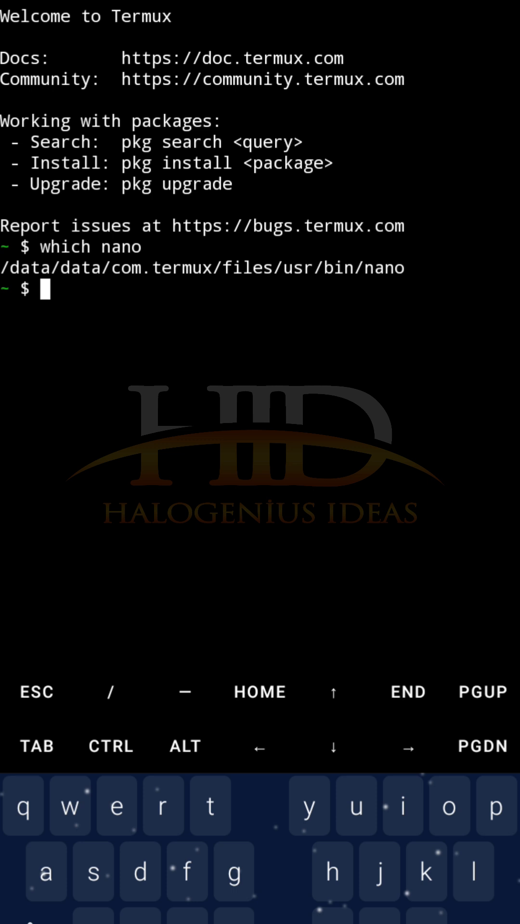
Run 'nano --version' showing GNU nano 8.4, then begin a mkdir command.
type("nano")
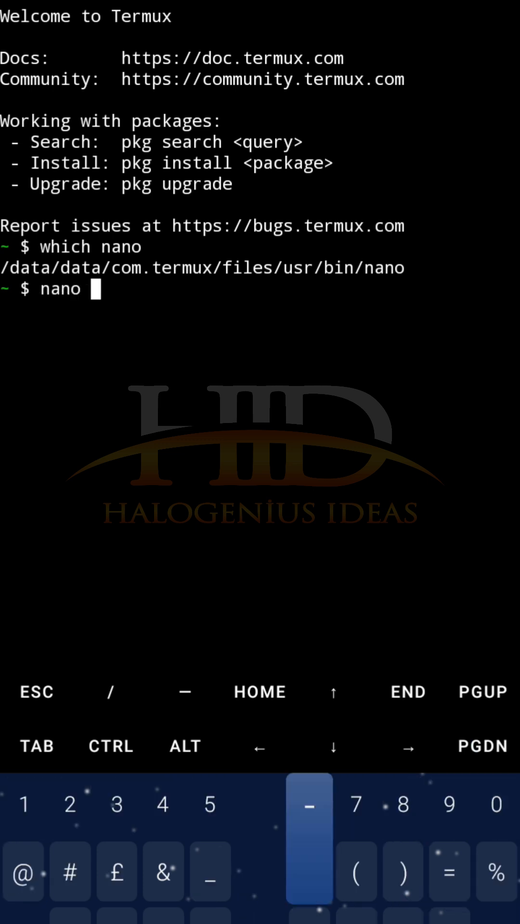
type("--version")
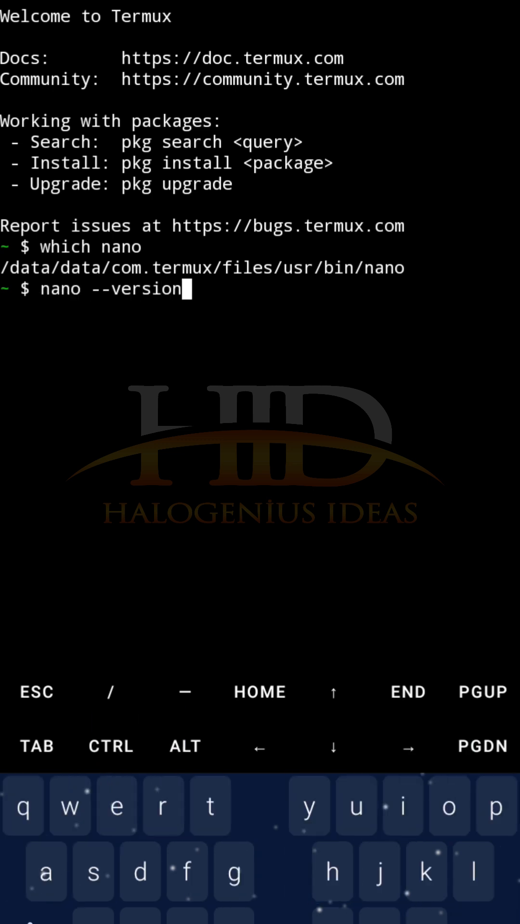
key("Enter")
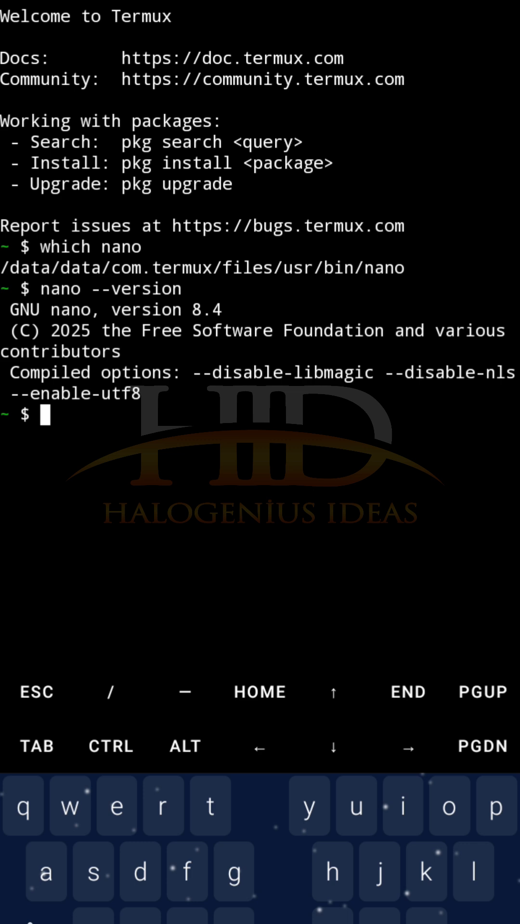
type("mk")
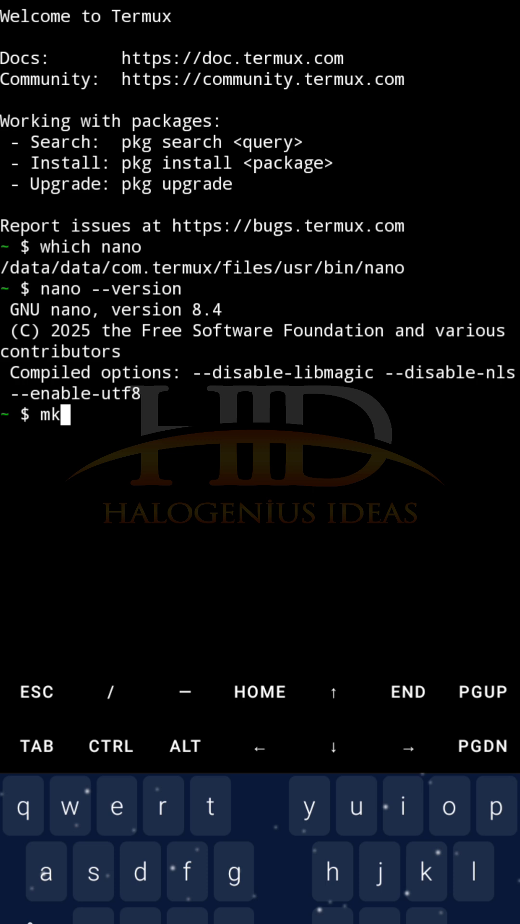
Make the notes folder with mkdir, list it empty with ls, and start nano.
type("dir notes")
type("cd notes/")
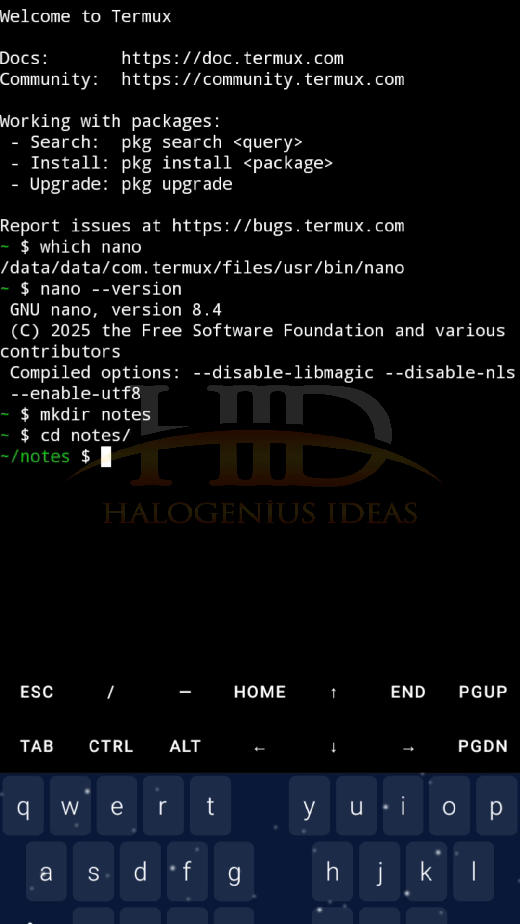
type("ls")
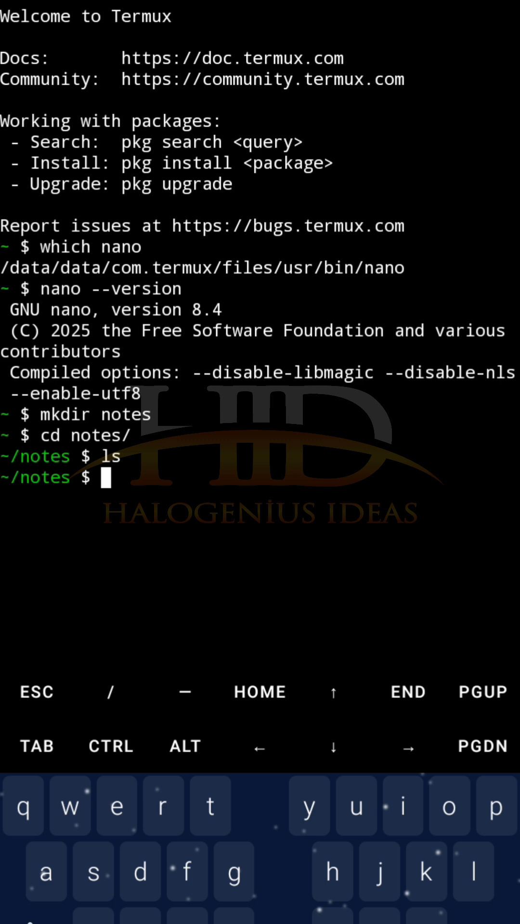
type("nano")
type("this is the last line")
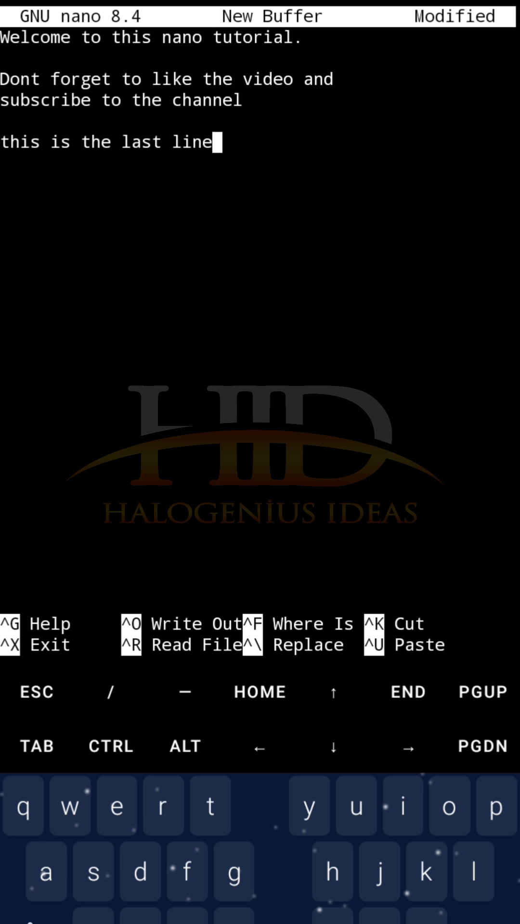
Write the welcome, like-and-subscribe and last lines, then begin saving with CTRL.
left_click(109, 746)
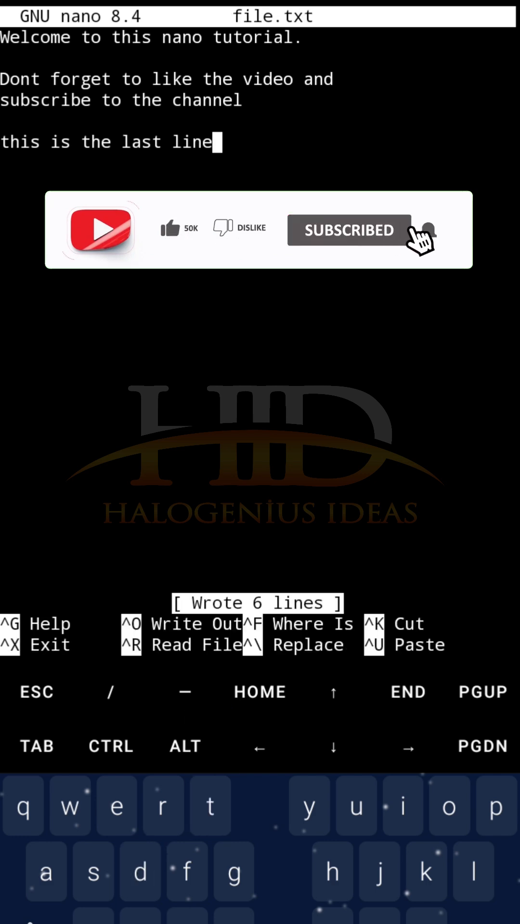
Save the buffer as file.txt with Ctrl+O and exit nano with Ctrl+X.
left_click(430, 231)
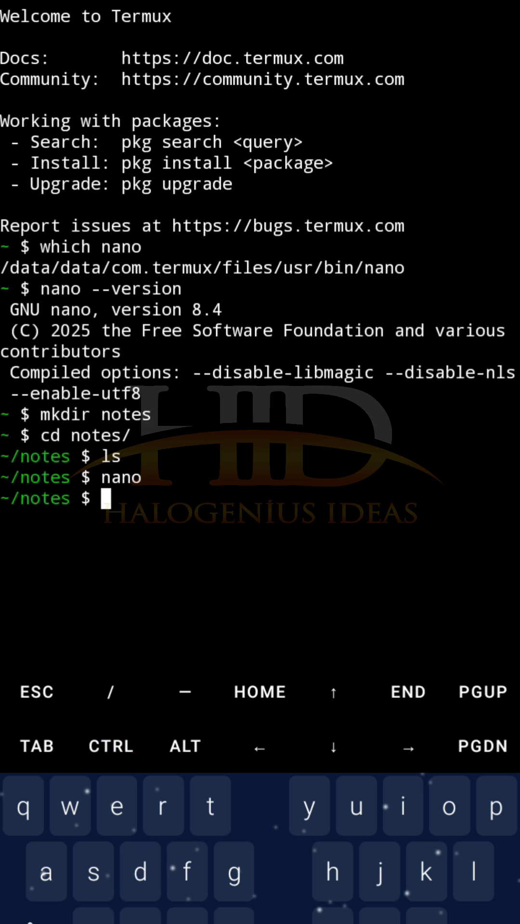
List the notes folder showing file.txt and start typing 'cat file.txt'.
type("ls")
type("cat")
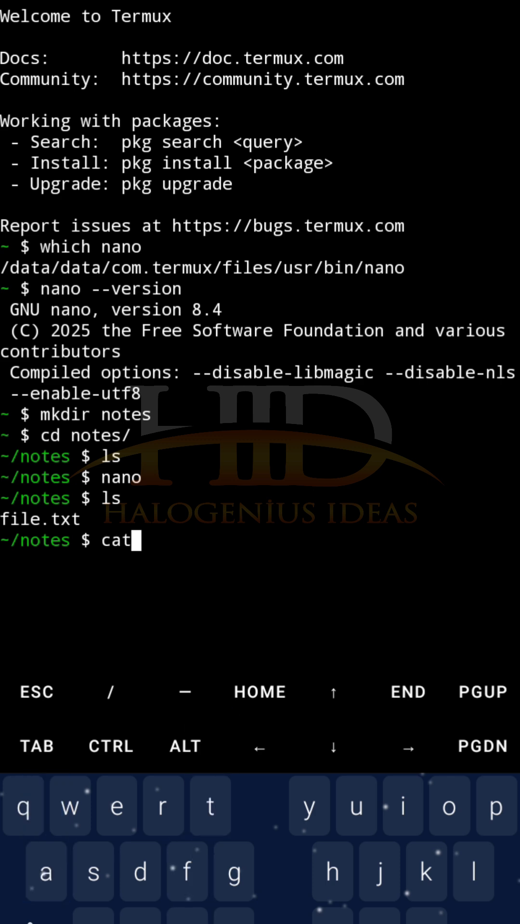
type("fi")
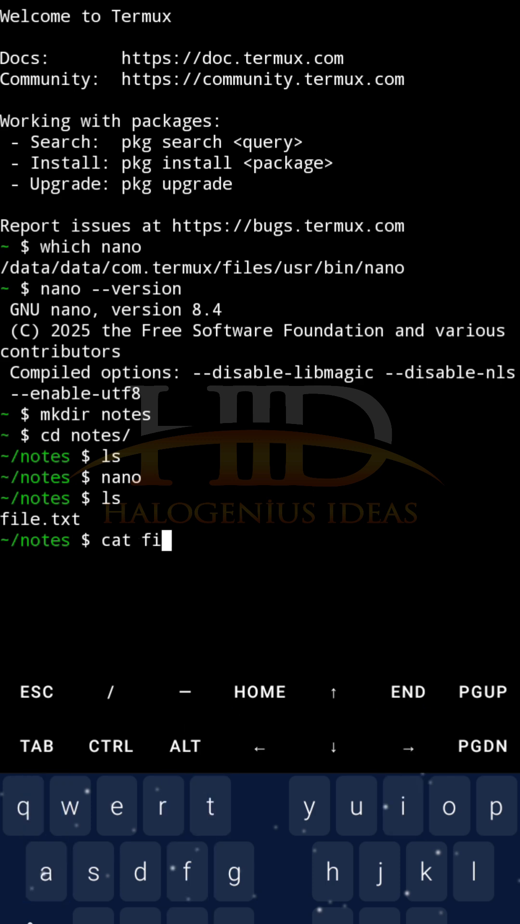